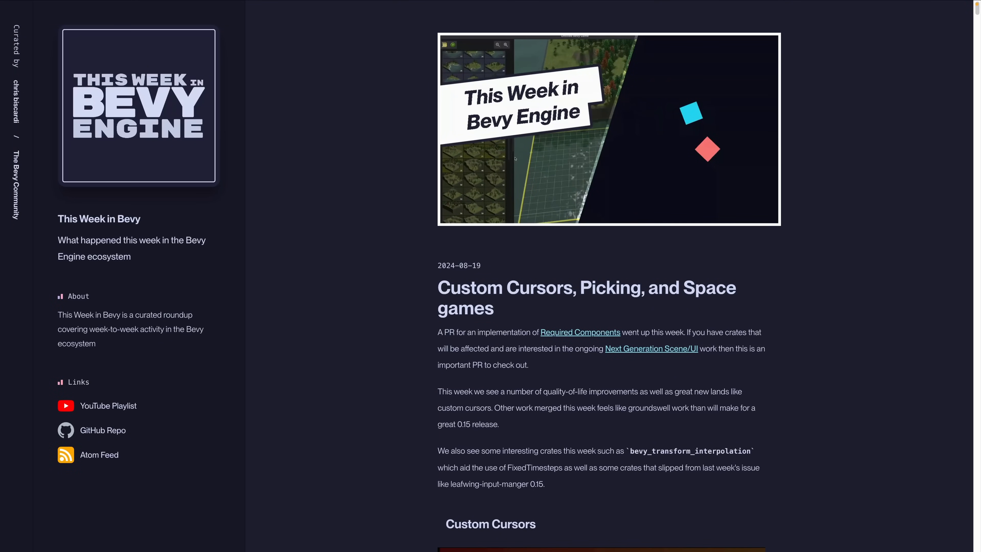
Open the Required Components pull request linked in the issue's opening paragraph.
click(579, 332)
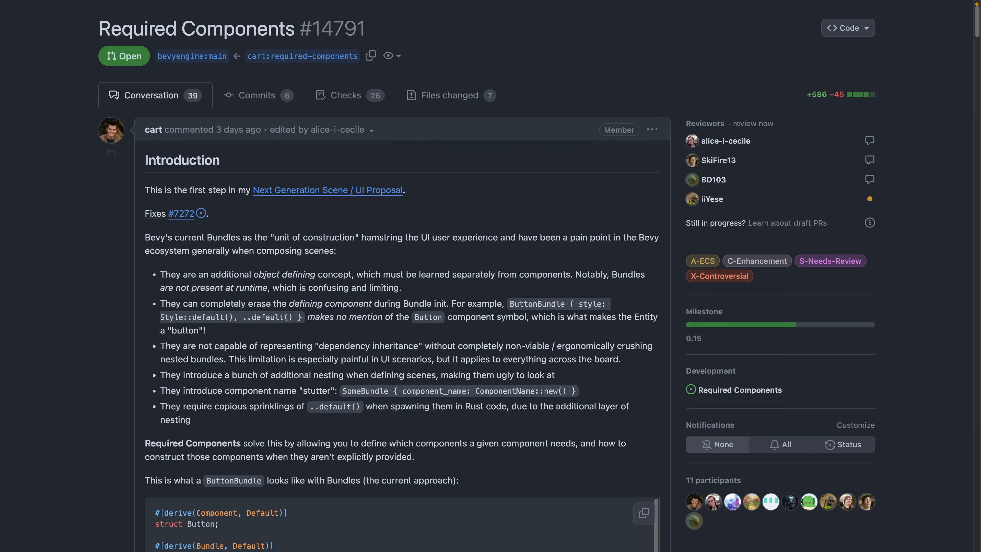
scroll(down, 3)
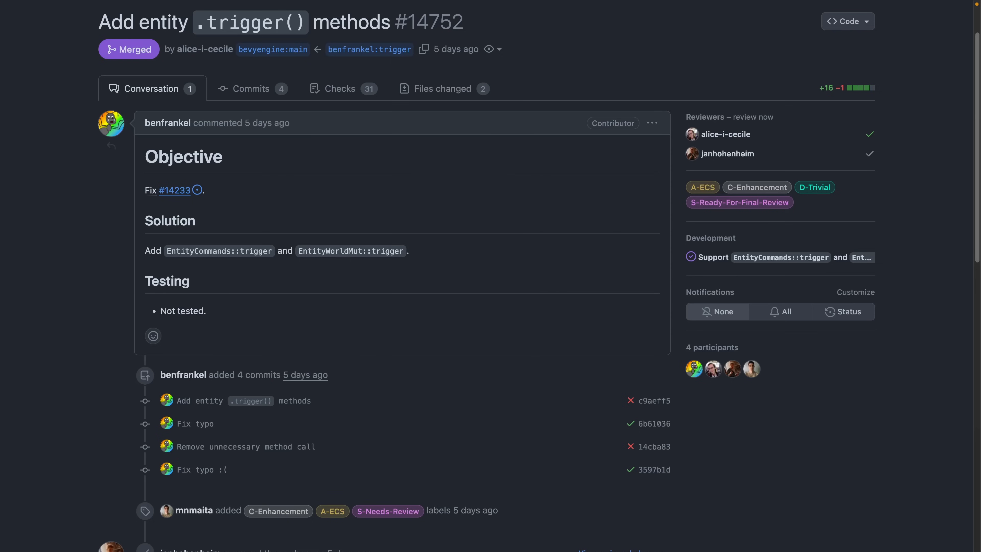
Show the Files changed diff of PR #14752 with the new entity trigger method.
click(440, 88)
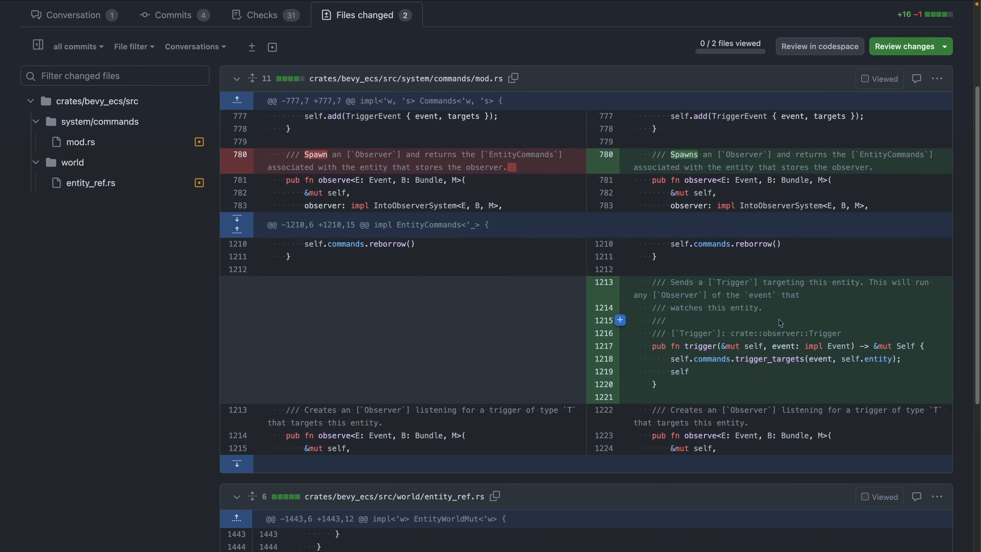
mouse_move(699, 282)
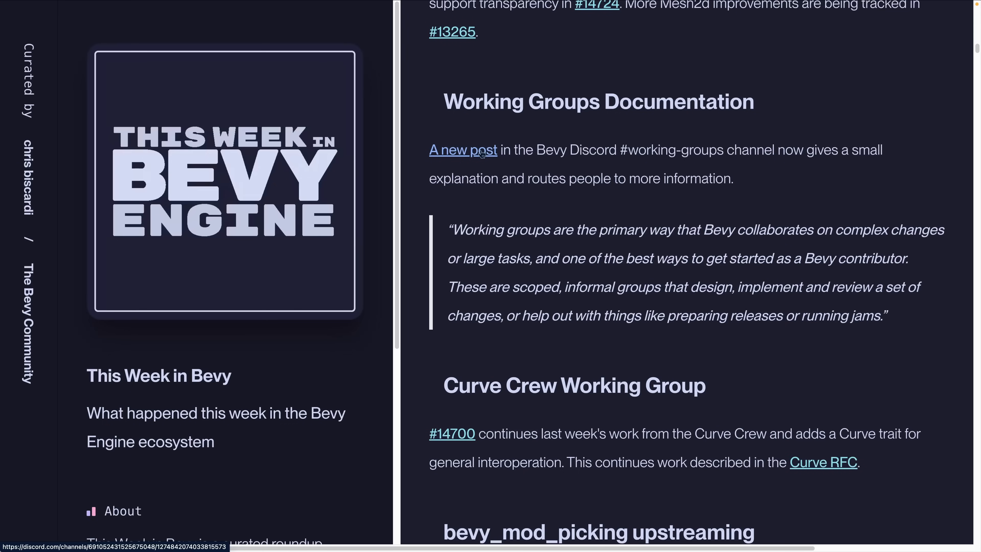
Open PR #14695 hooking up observers and clicking for UI nodes.
click(452, 433)
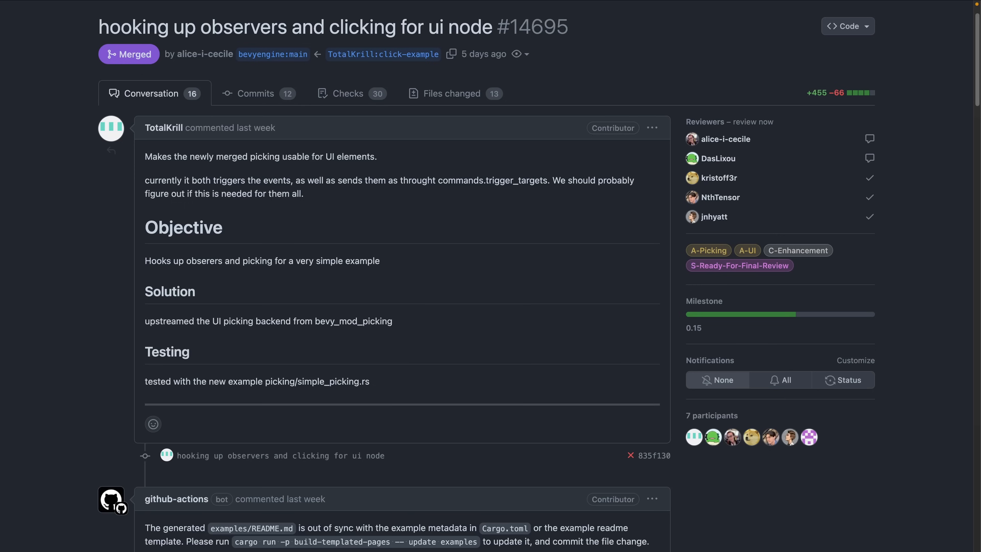
Show the Files changed diff of PR #14695 with the simple_picking Cargo.toml entry.
click(446, 93)
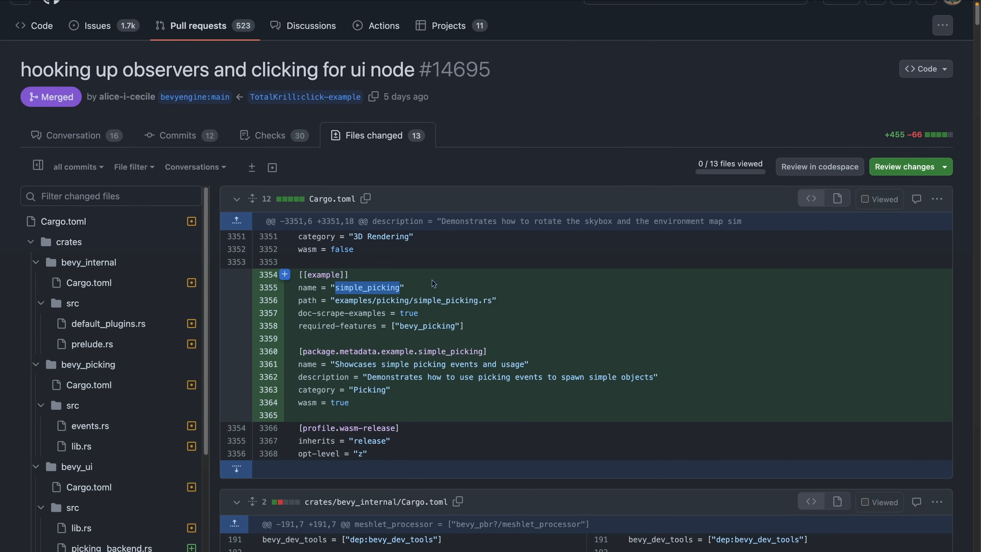
mouse_move(472, 279)
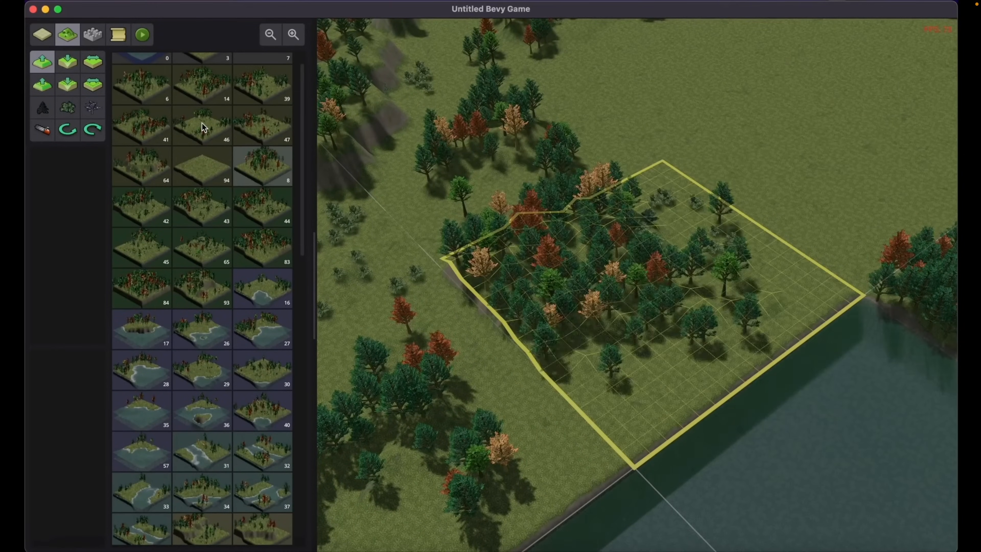
Pick a forest terrain tile from the palette and stamp it in the outlined area.
click(92, 130)
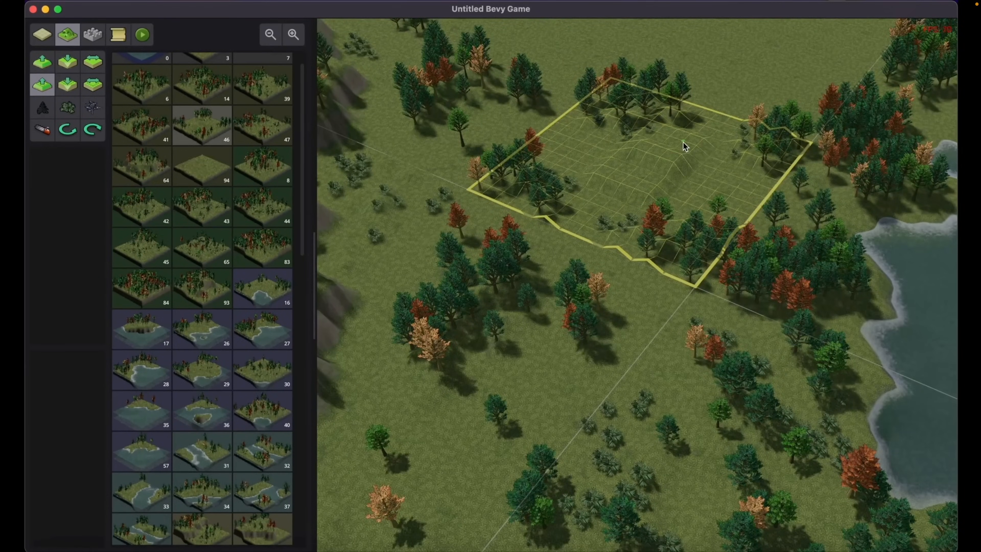
click(92, 33)
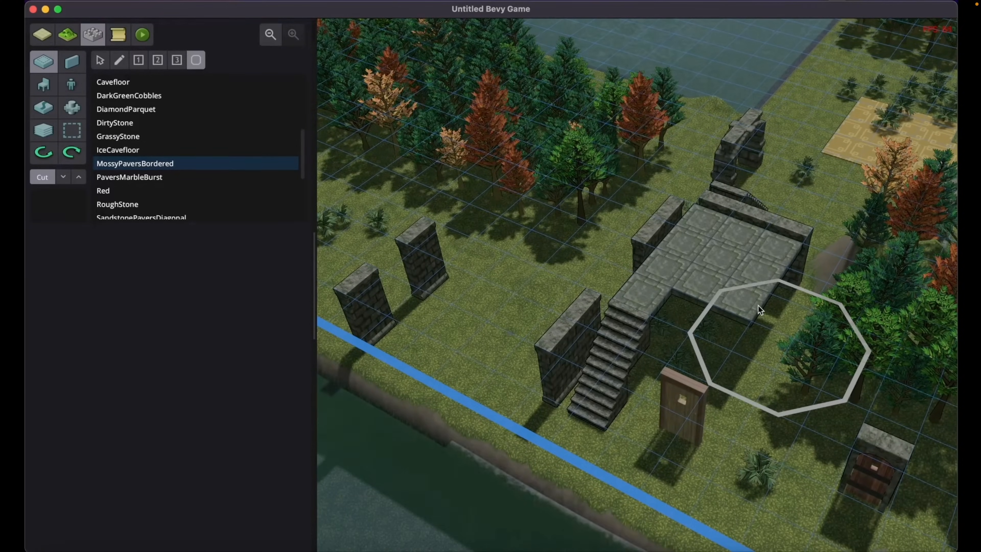
Place a stone building piece on the map for the walls and platform.
click(142, 34)
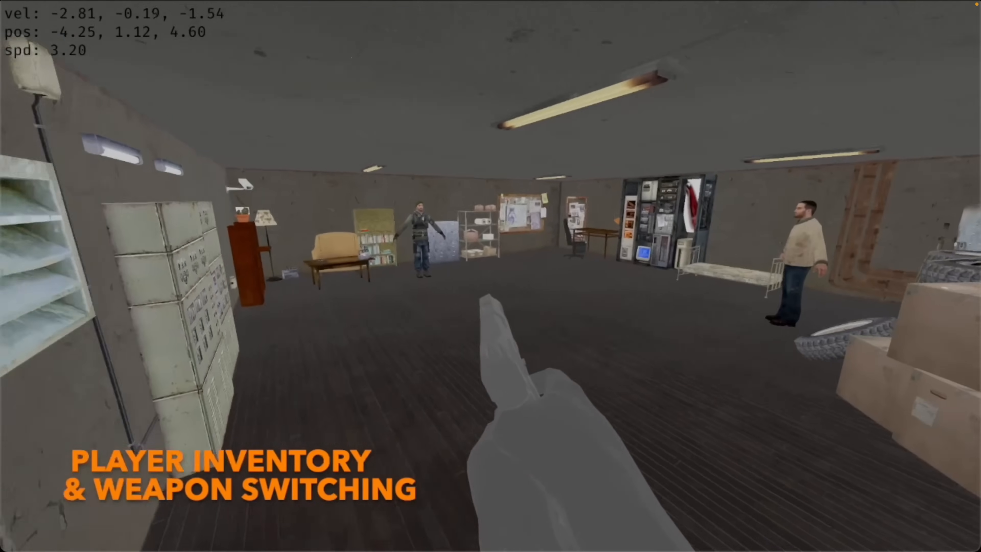
key(w)
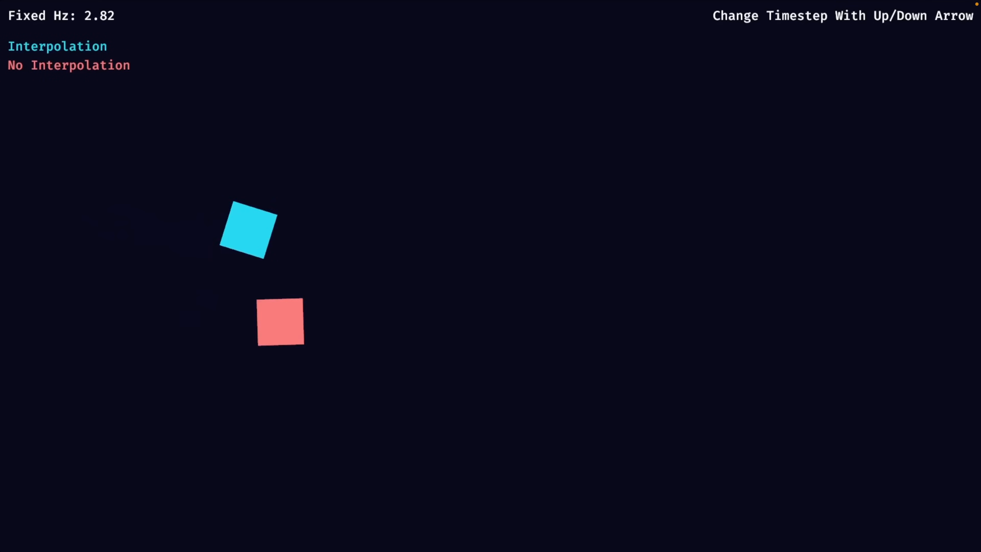
Adjust the fixed timestep with arrow keys, ending at 1.59 Hz from 59.63 Hz.
key(Down)
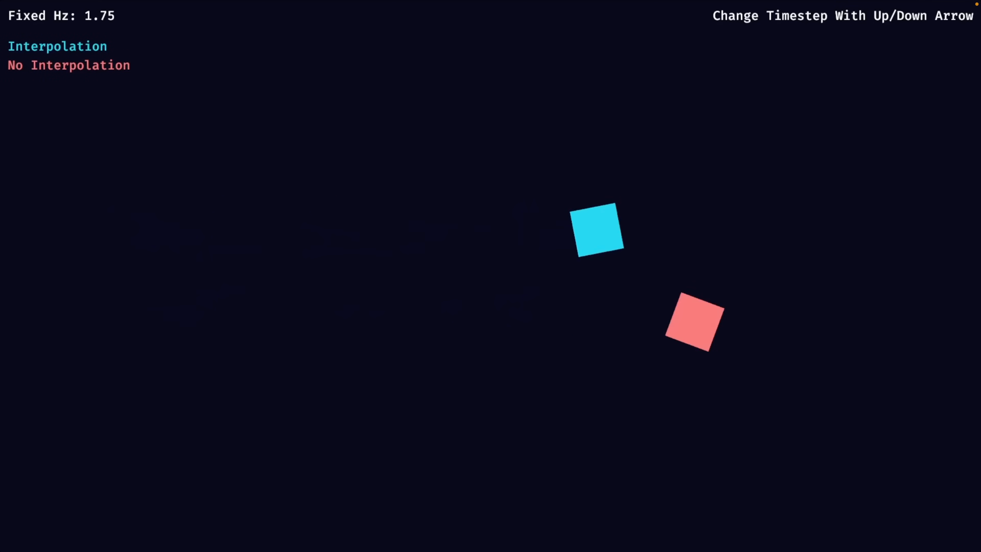
key(Down)
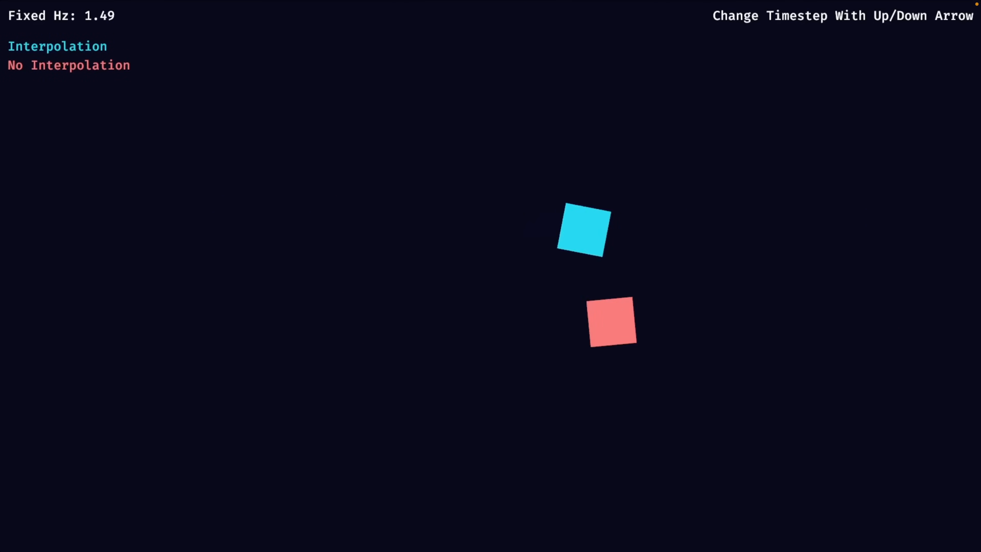
key(Up)
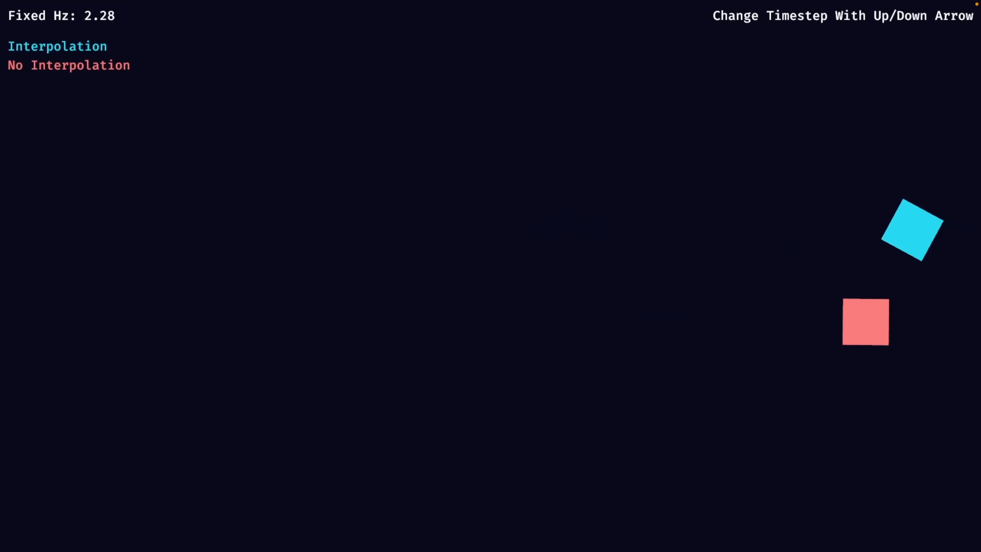
key(up)
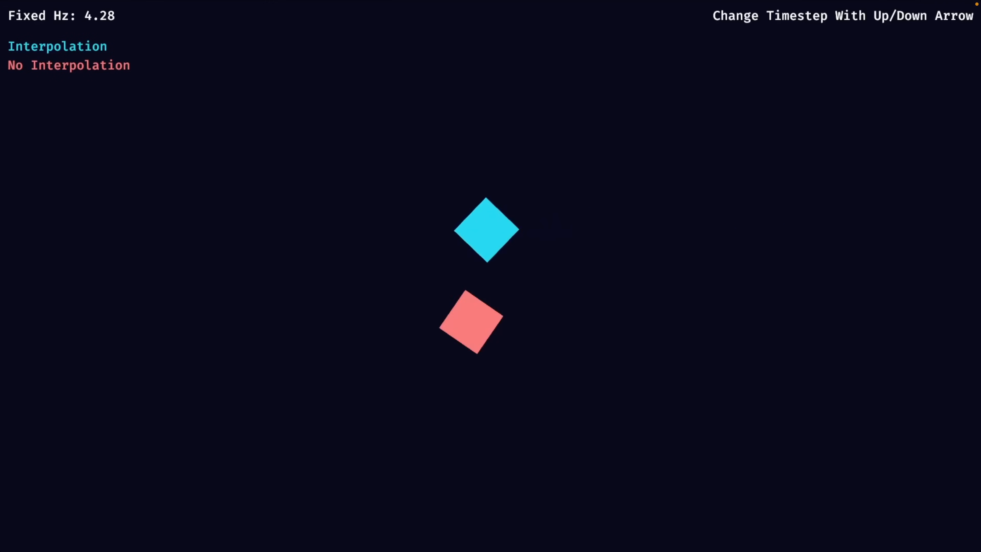
key(Up)
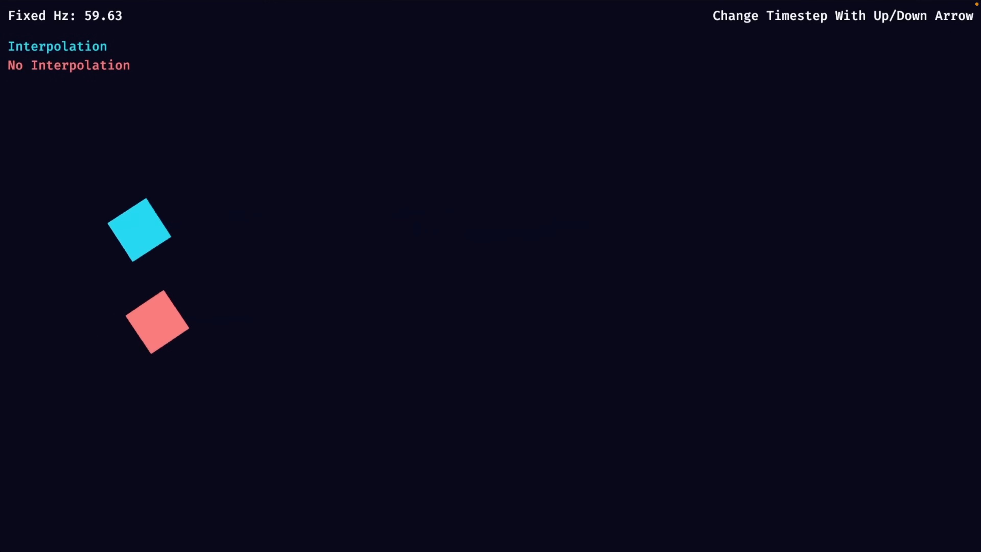
key(Up)
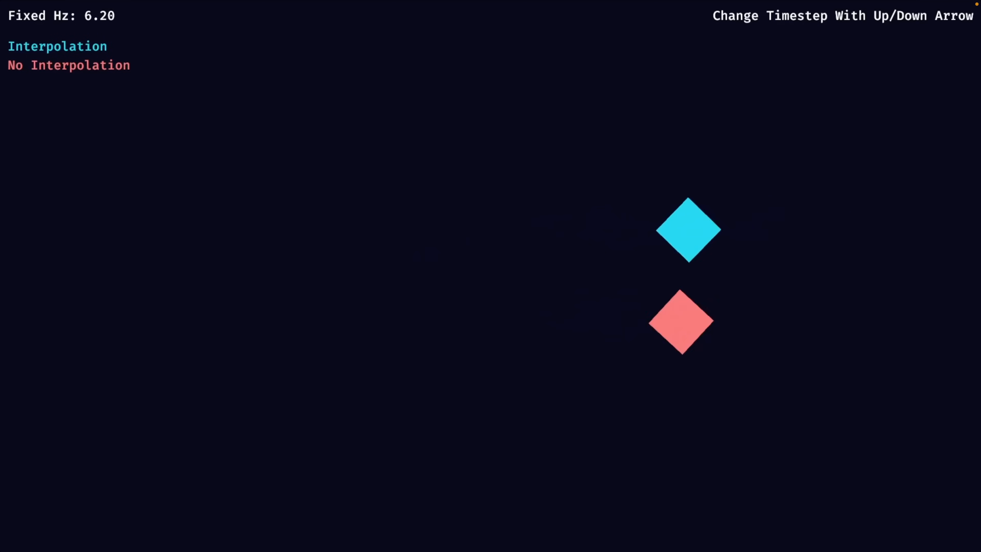
key(Down)
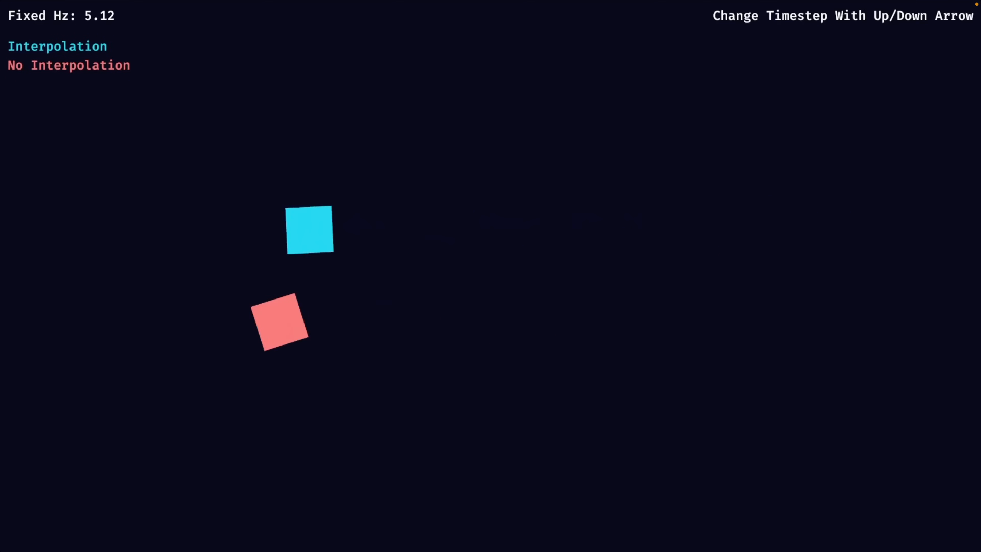
key(Down)
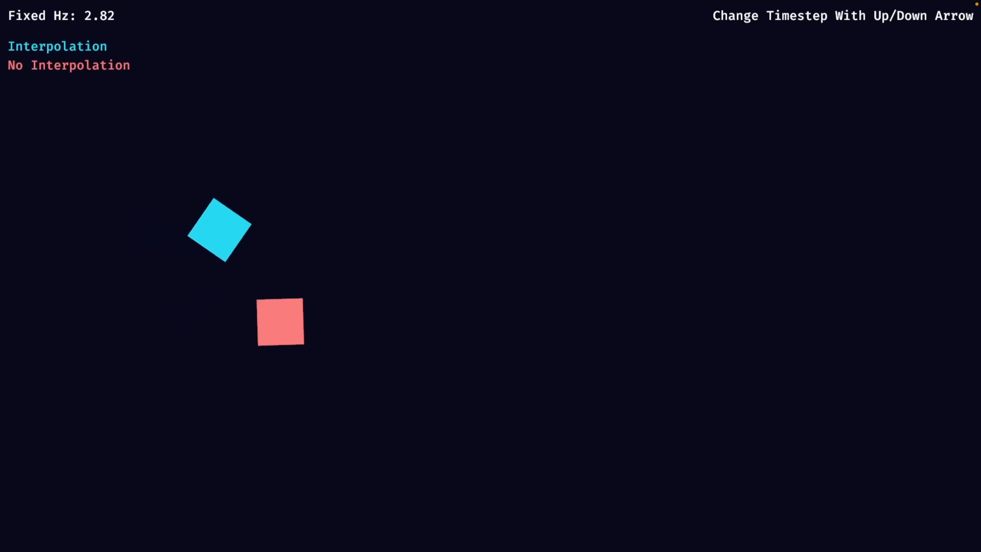
key(Down)
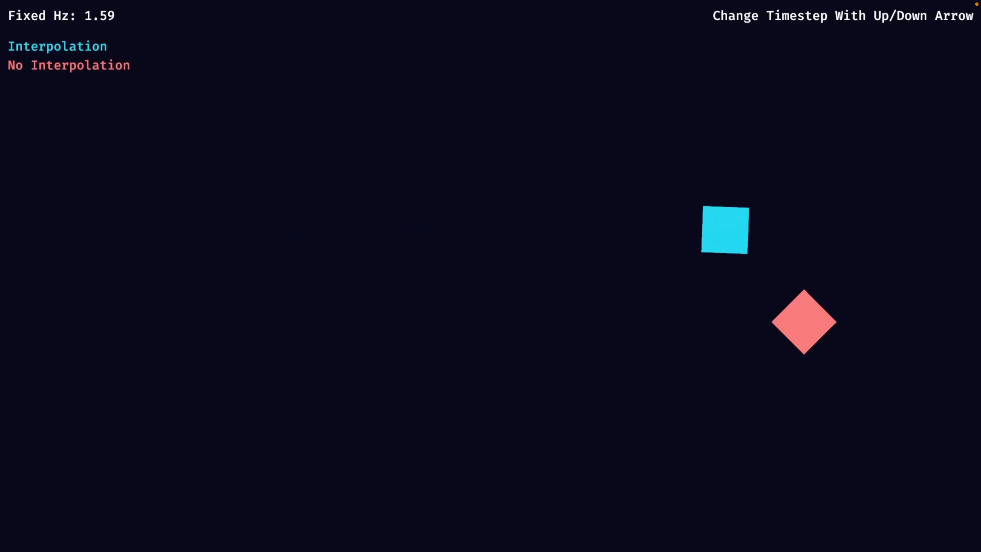
key(Down)
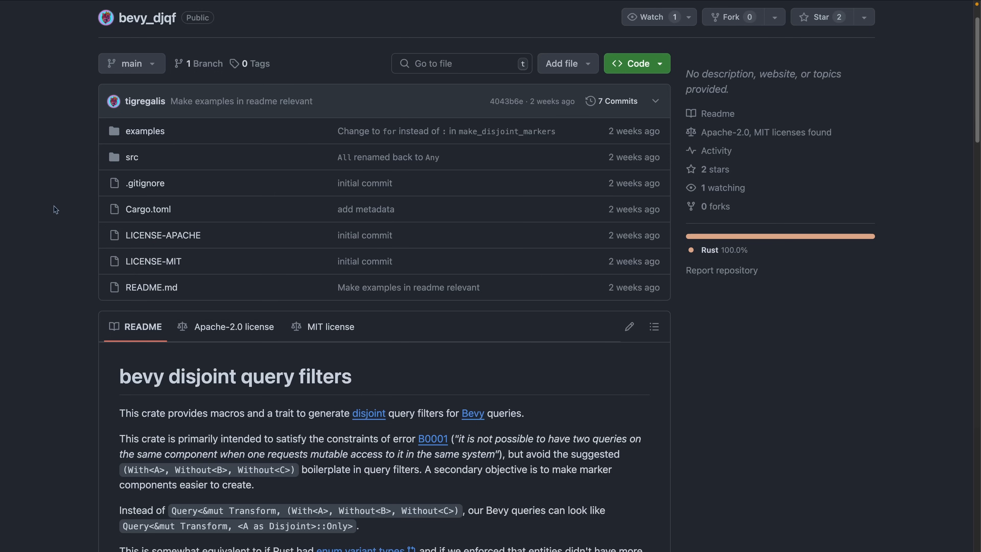
mouse_move(69, 245)
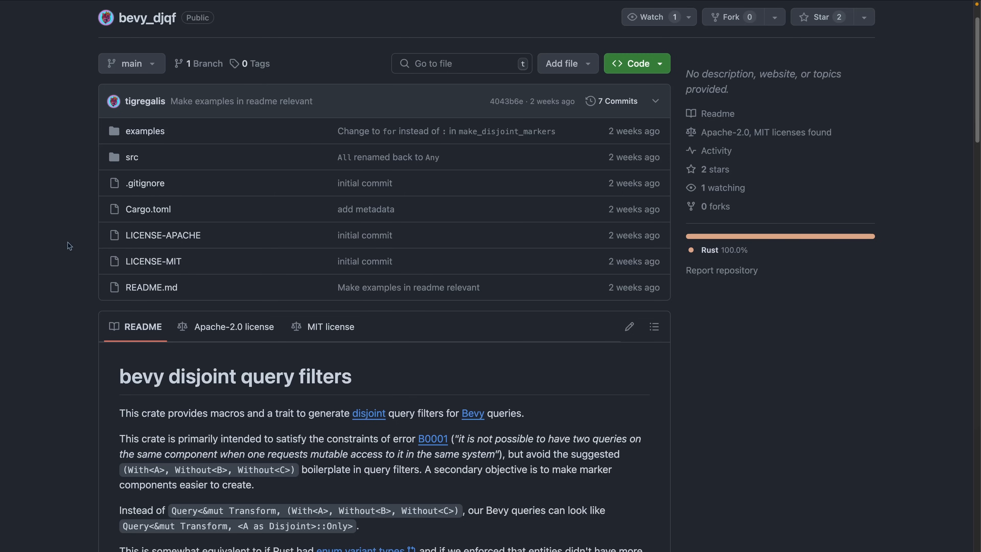
Scroll to the README's motivating example and select lines in the Disjoint-based code block.
scroll(down, 3)
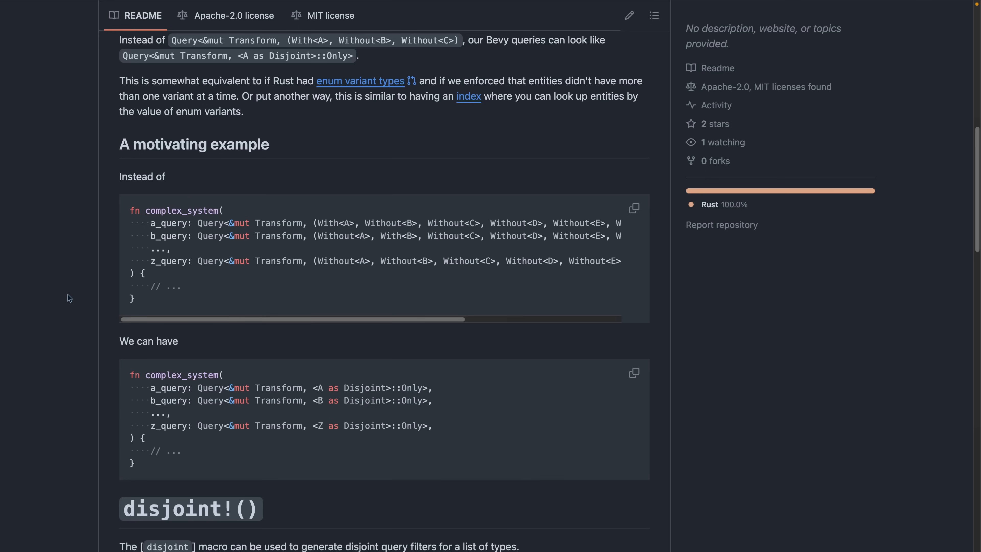
mouse_move(315, 225)
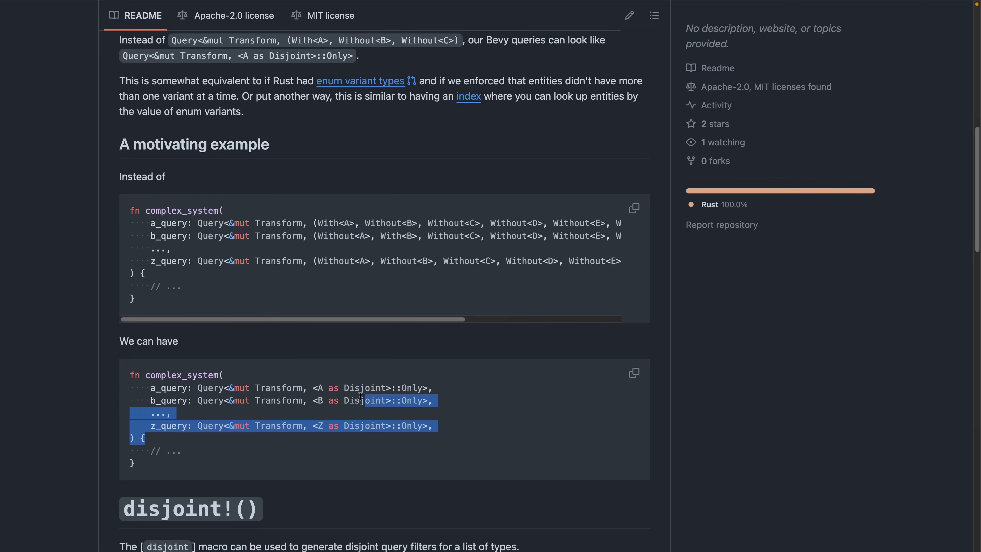
click(315, 376)
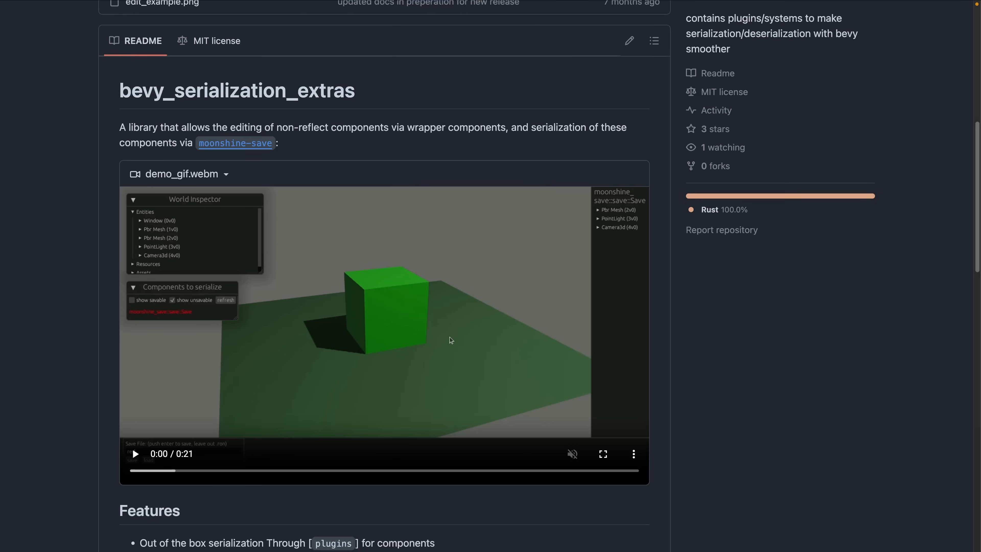
Scroll the README past the demo_gif.webm video to the Features section.
scroll(down, 3)
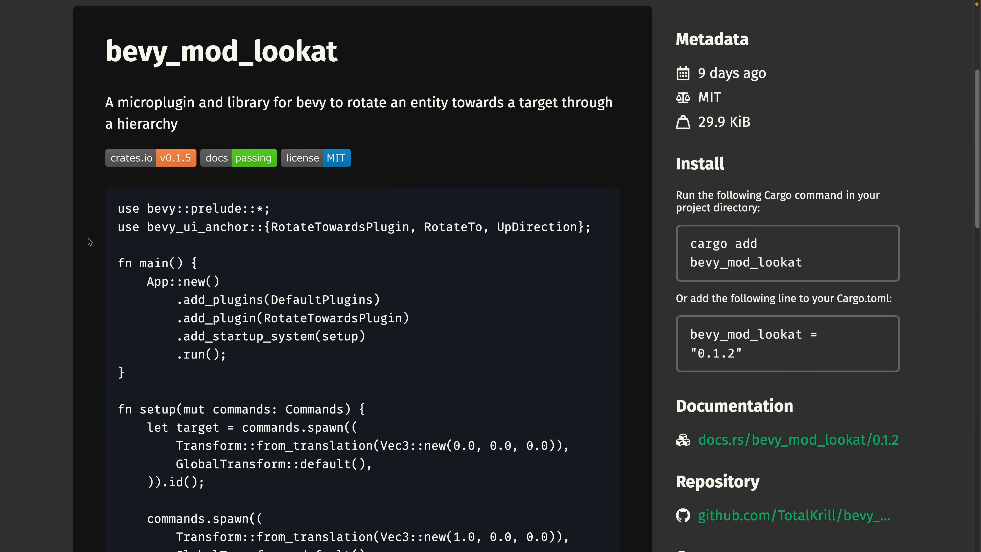
Scroll through the bevy_mod_lookat README usage code sample on crates.io.
scroll(down, 3)
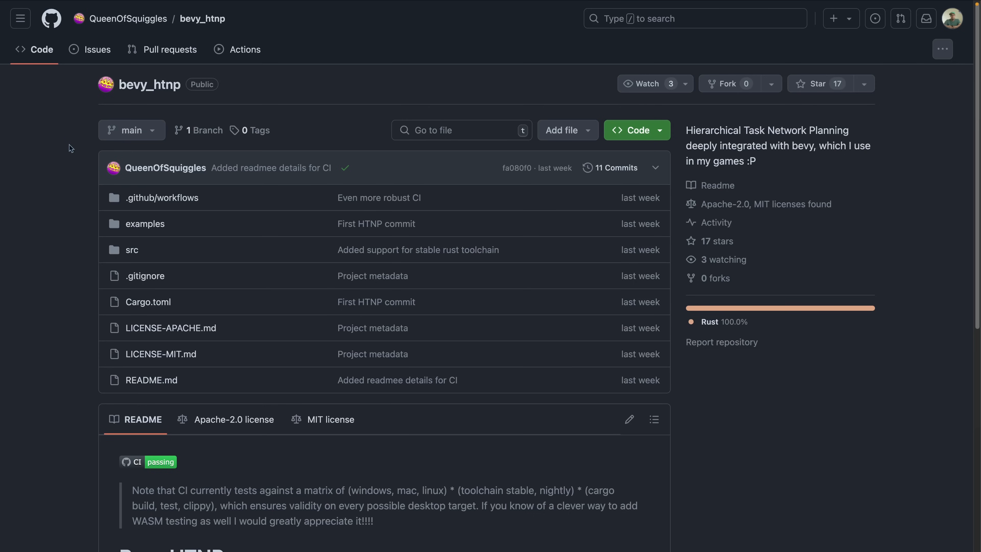
Scroll through the basic_htnp.rs example source in the bevy_htnp repository.
scroll(down, 3)
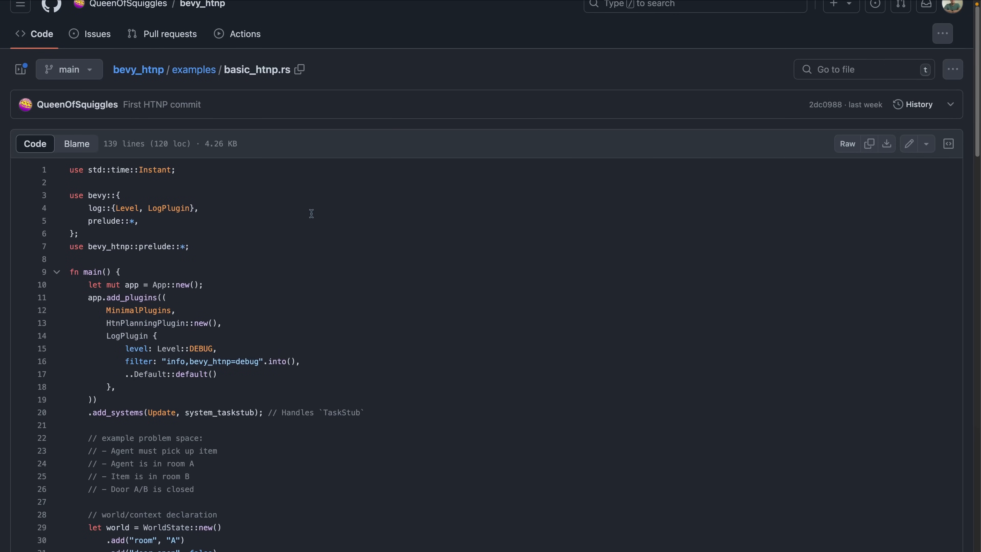
scroll(down, 3)
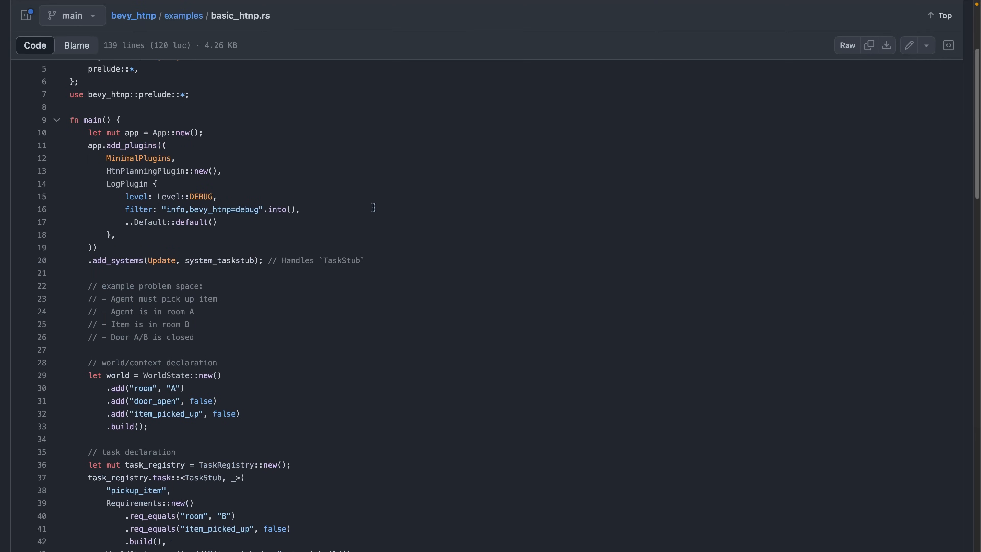
scroll(down, 3)
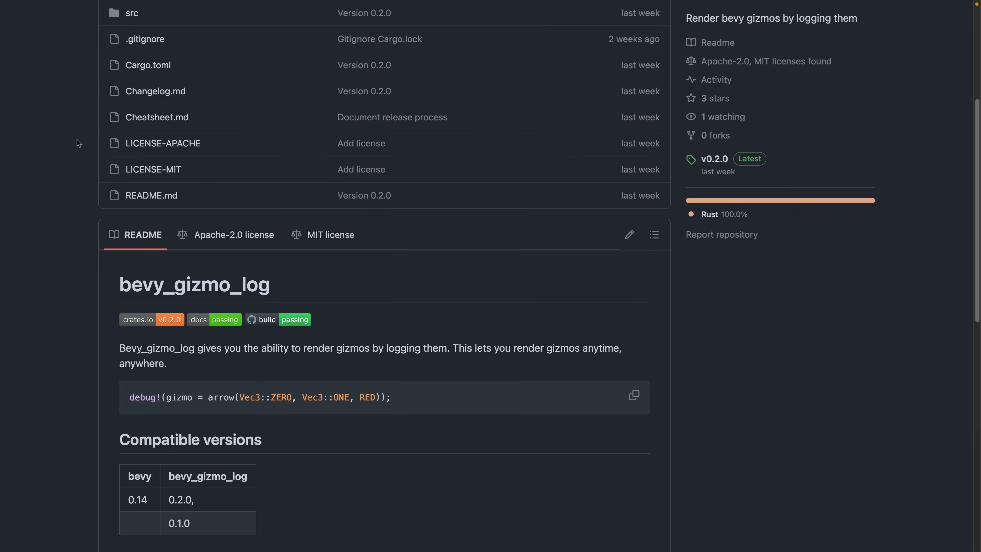
Scroll the bevy_gizmo_log README down to its Compatible versions and Getting started sections.
scroll(down, 3)
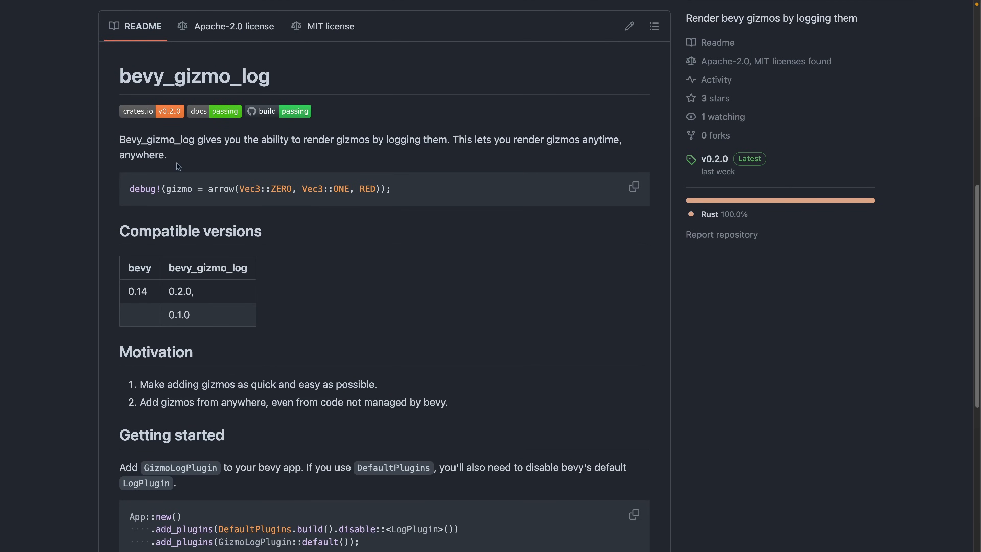
mouse_move(473, 156)
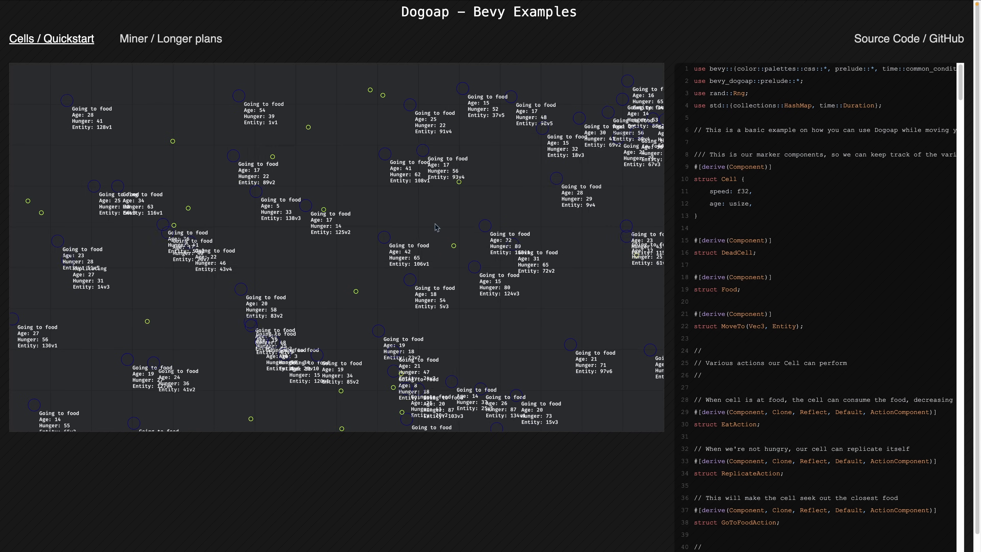
Scroll the Dogoap Cells quickstart page while the simulation runs beside its Rust source.
scroll(down, 3)
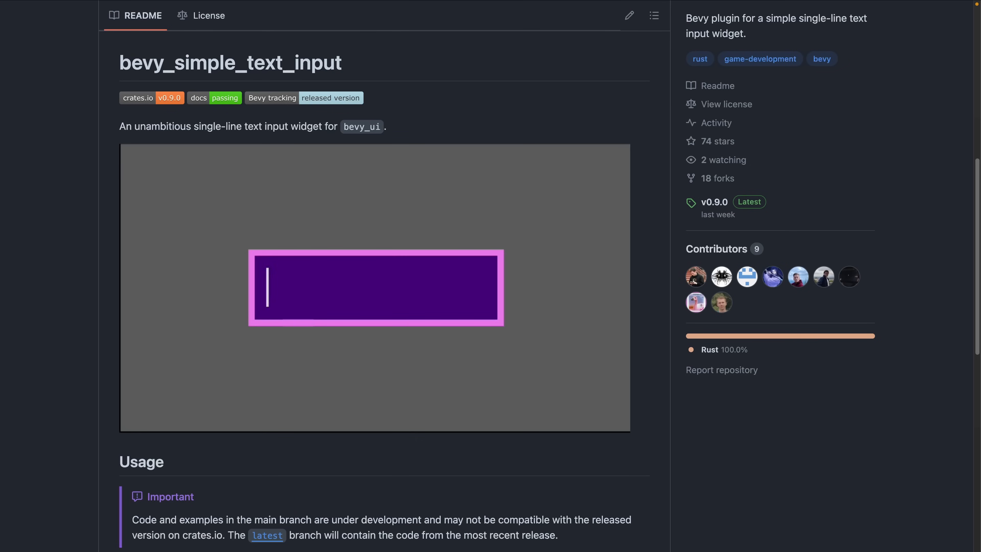
Try the bevy_simple_text_input demo by entering 'hello bevy' and then 'hel' in the text box.
text(hello bevy)
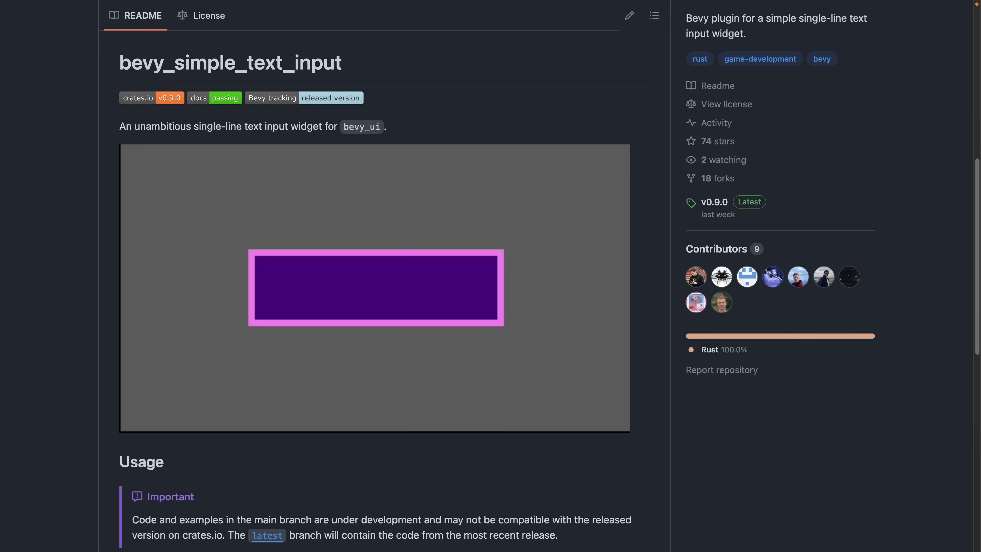
click(287, 288)
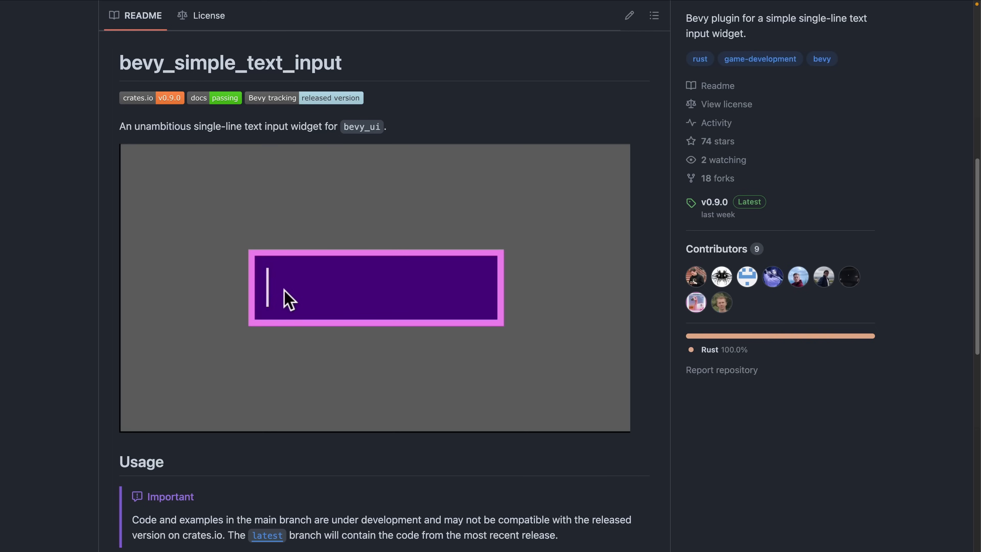
text(hel)
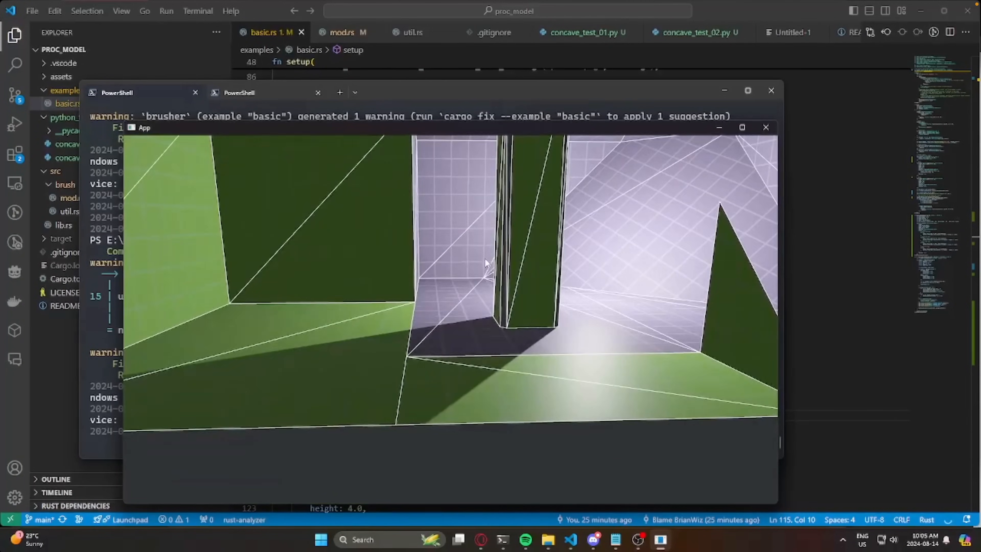
Scrub the brusher demo video showing the basic example's App window rendering brush geometry.
drag(484, 263, 666, 300)
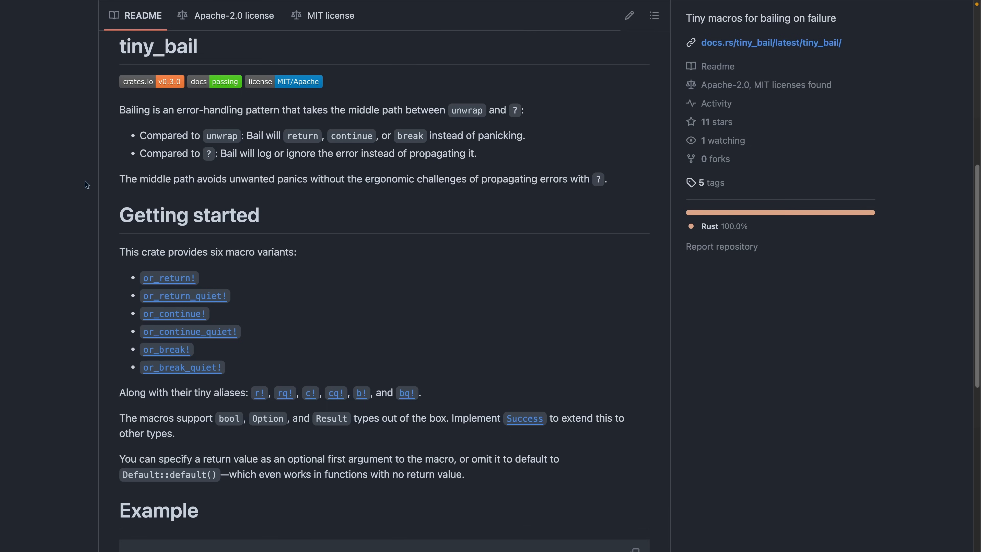
Reach the tiny_bail Example and highlight the body of increment_last_manually for comparison.
scroll(down, 3)
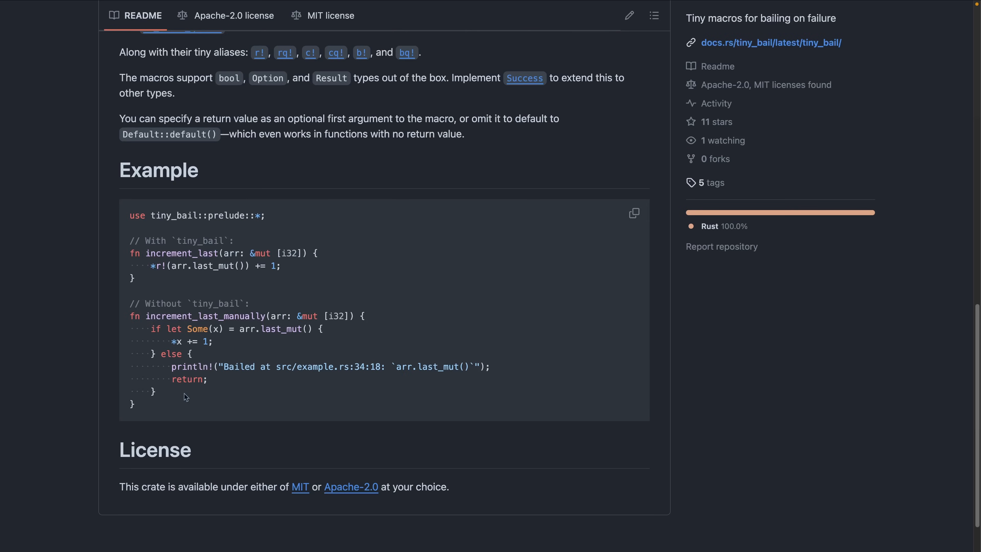
drag(145, 315, 156, 392)
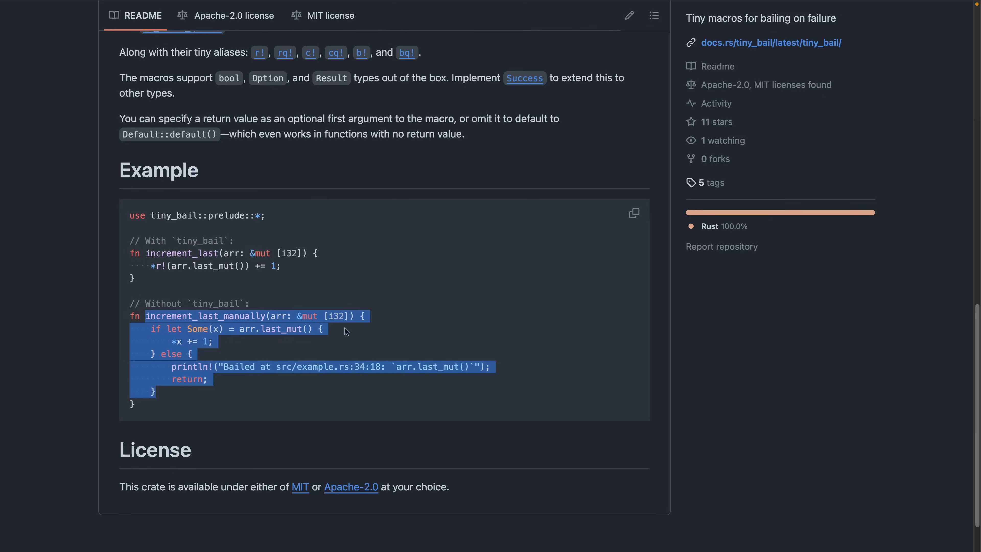
click(343, 331)
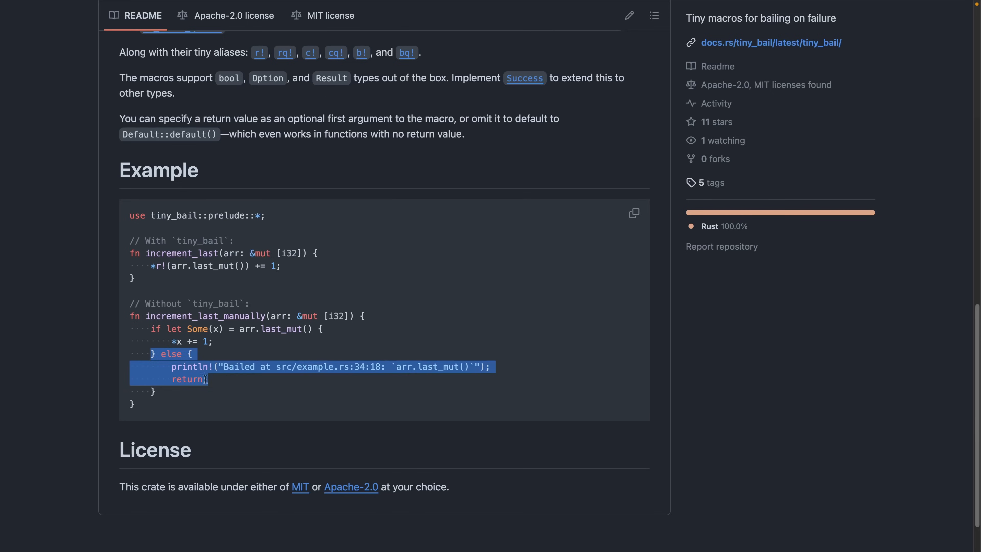
double_click(189, 366)
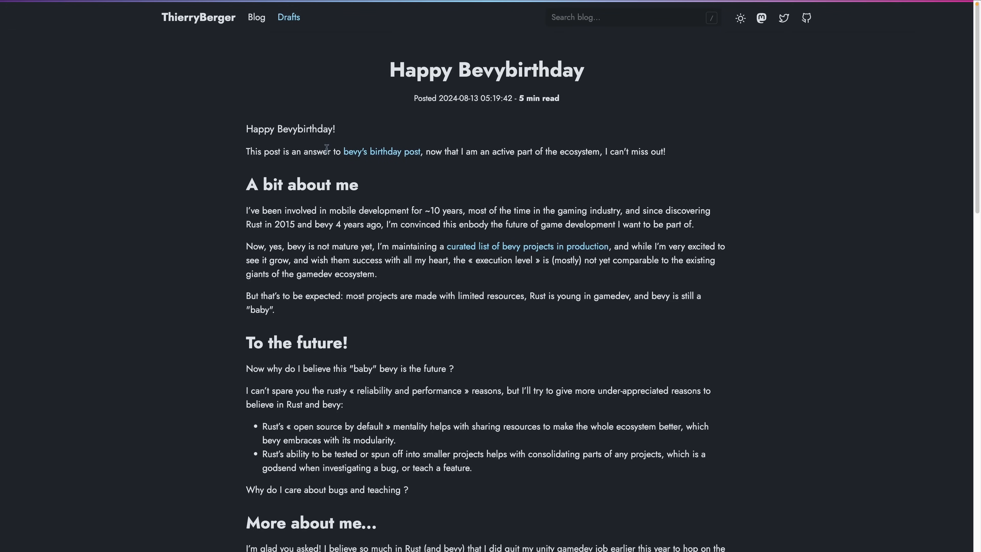
Follow the ThierryBerger blog link to the Happy Bevybirthday post.
click(527, 246)
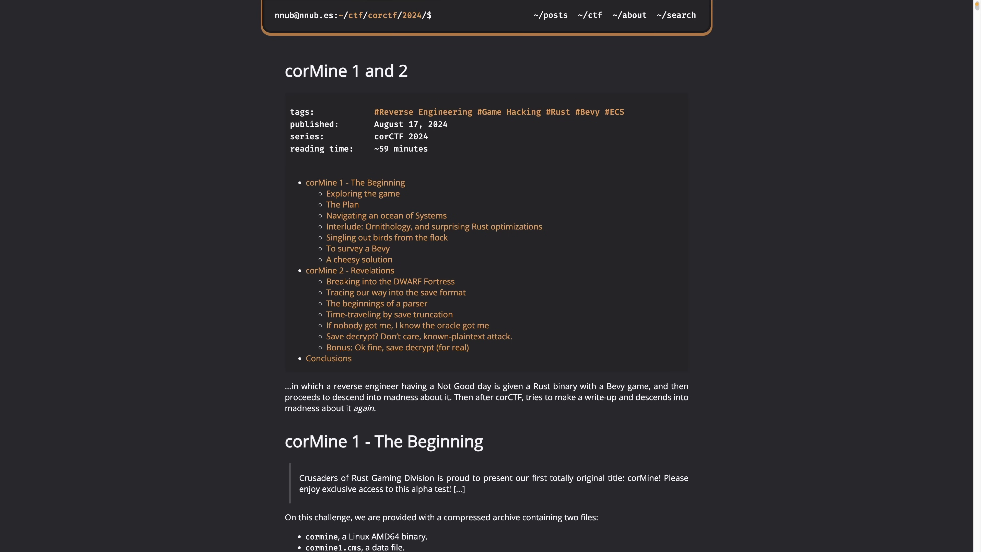
mouse_move(212, 159)
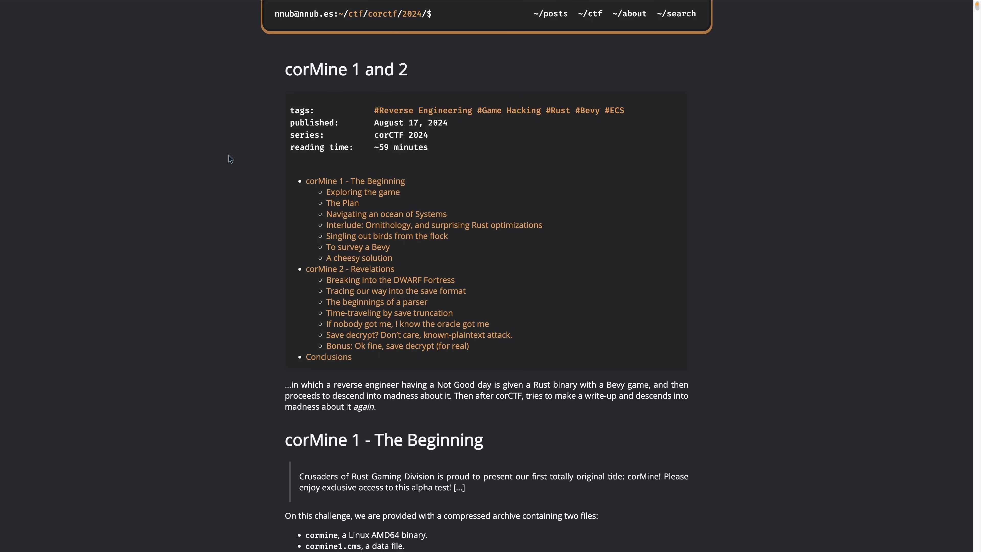
Scroll the corMine 1 and 2 write-up down to the voxel game screenshots and controls.
scroll(down, 3)
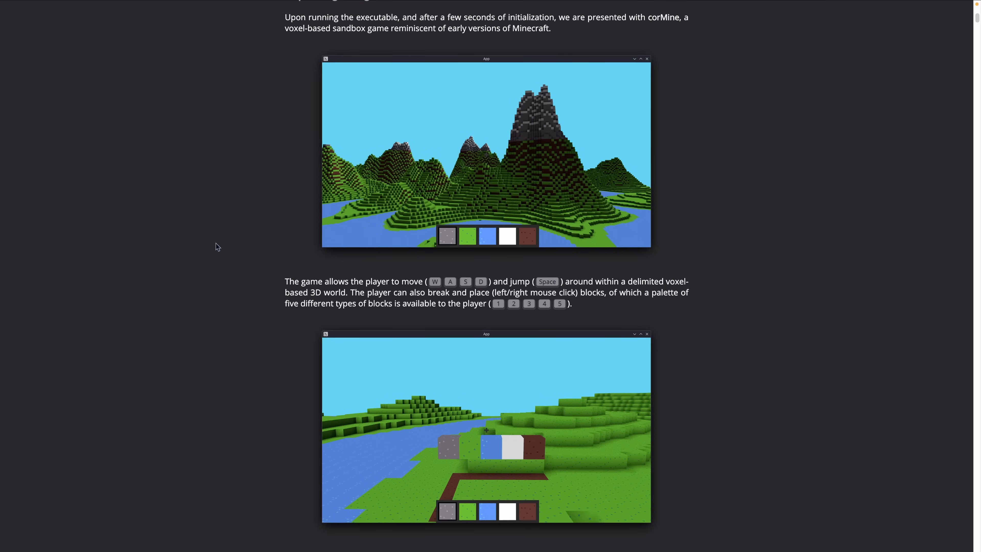
mouse_move(215, 234)
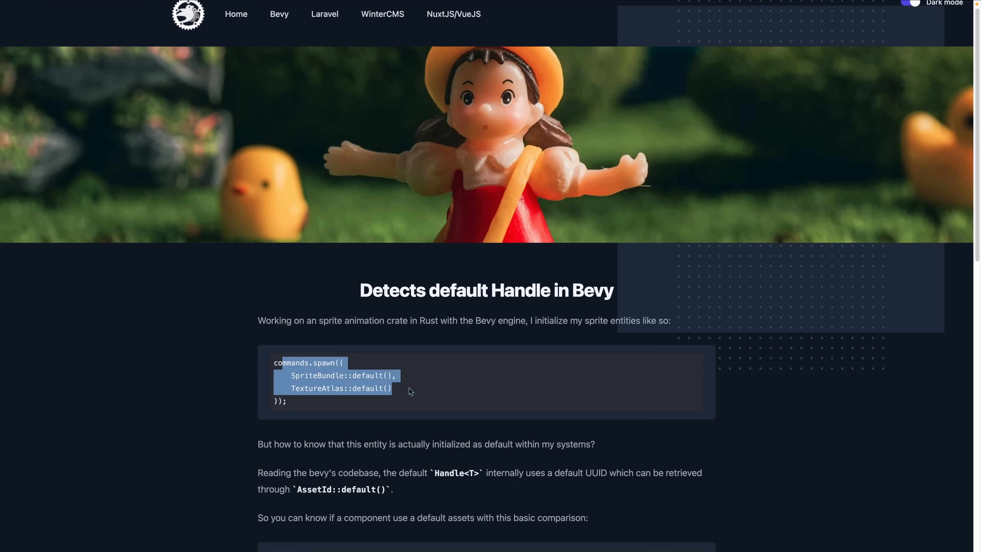
Follow the link to the Detects default Handle in Bevy post with its commands.spawn snippet.
click(214, 355)
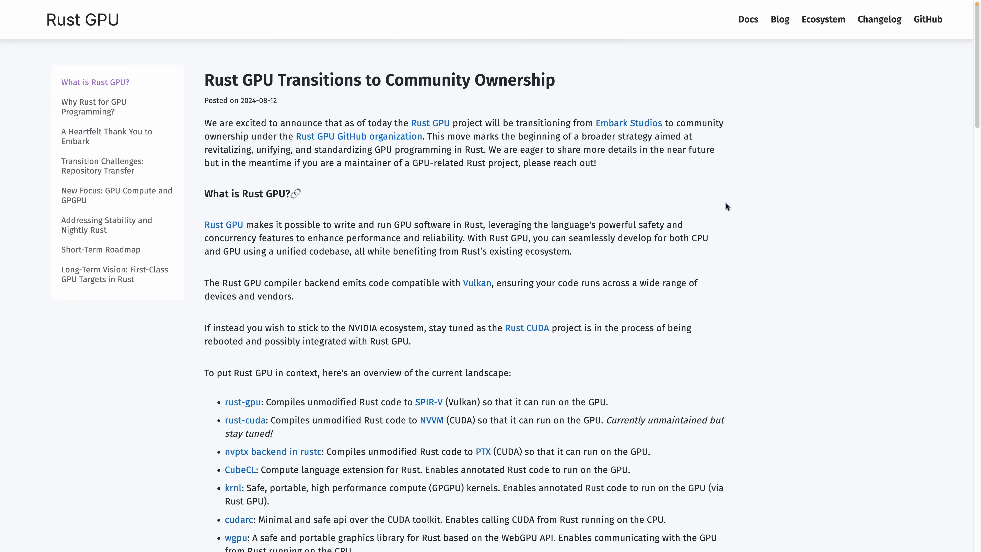
Return from the community ownership announcement to the Rust GPU home page via the logo.
click(82, 19)
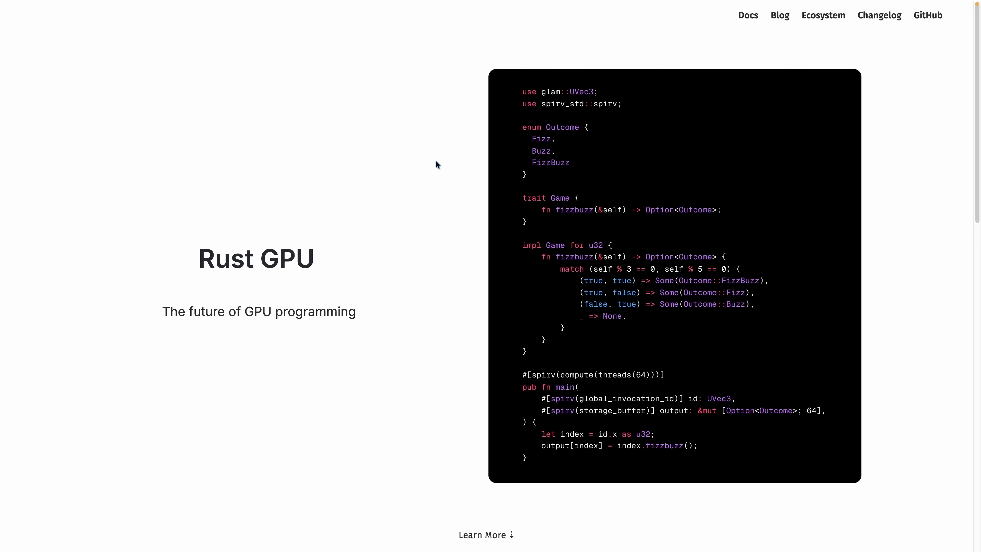